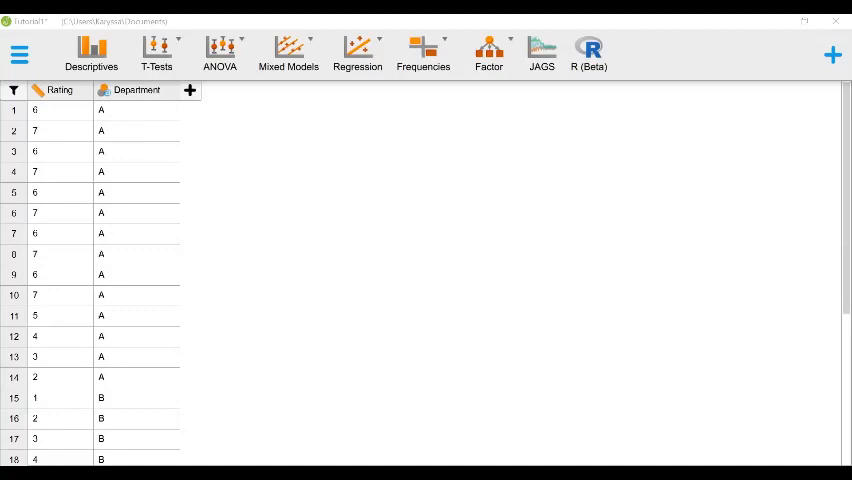
{"action": "mouse_move", "coordinate": [64, 217]}
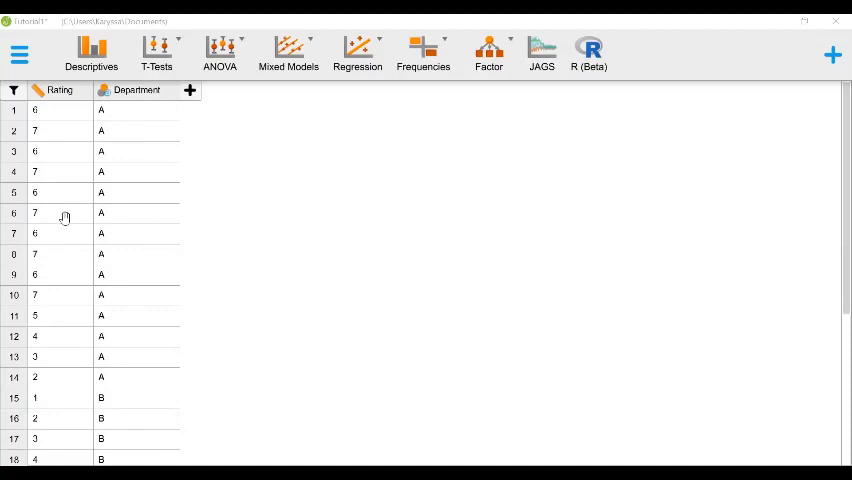
Start a classical Independent Samples T-Test and browse its options panel.
{"action": "left_click", "coordinate": [156, 50]}
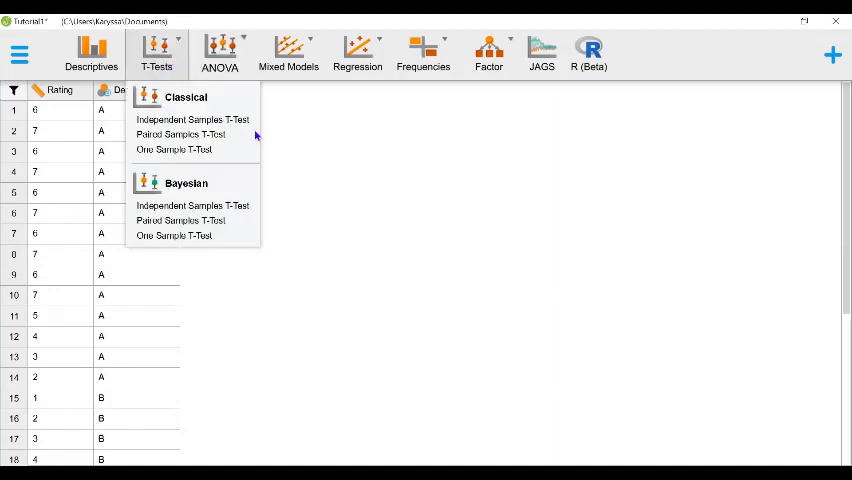
{"action": "mouse_move", "coordinate": [200, 119]}
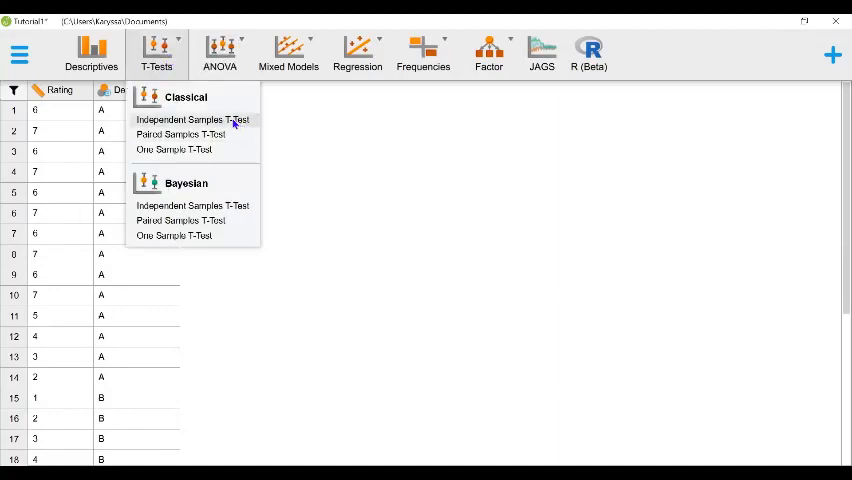
{"action": "left_click", "coordinate": [191, 119]}
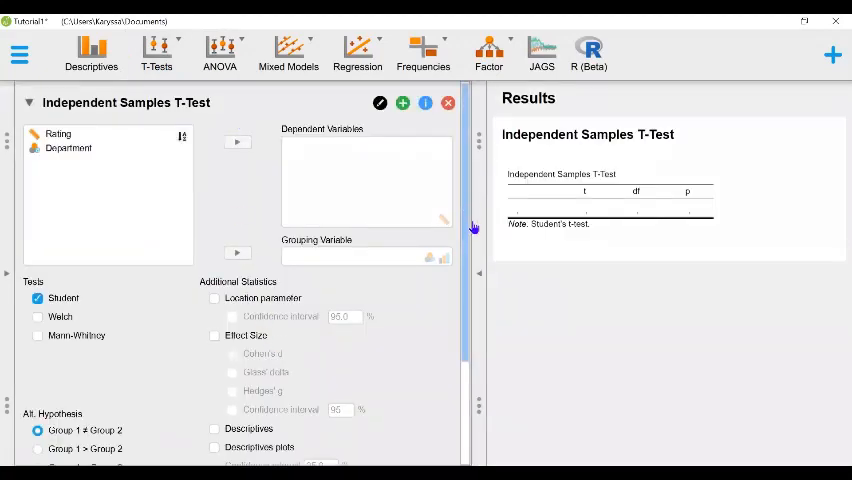
{"action": "scroll", "scroll_direction": "down", "scroll_amount": 3}
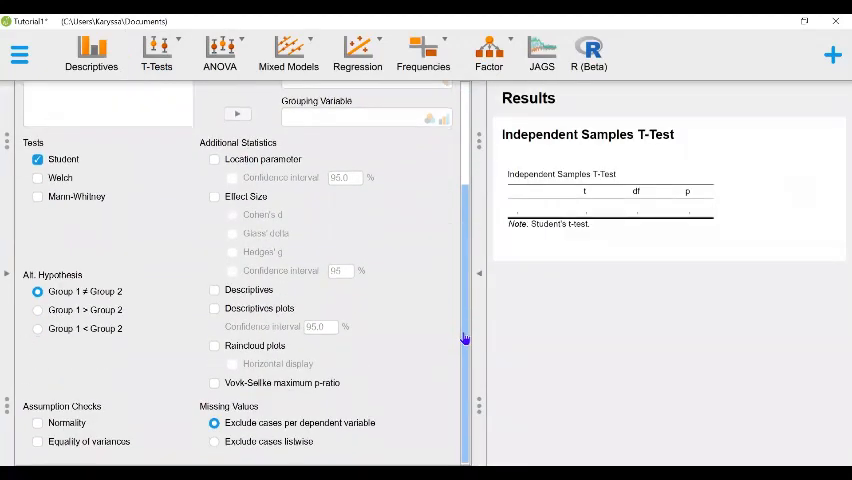
{"action": "scroll", "scroll_direction": "down", "scroll_amount": 3}
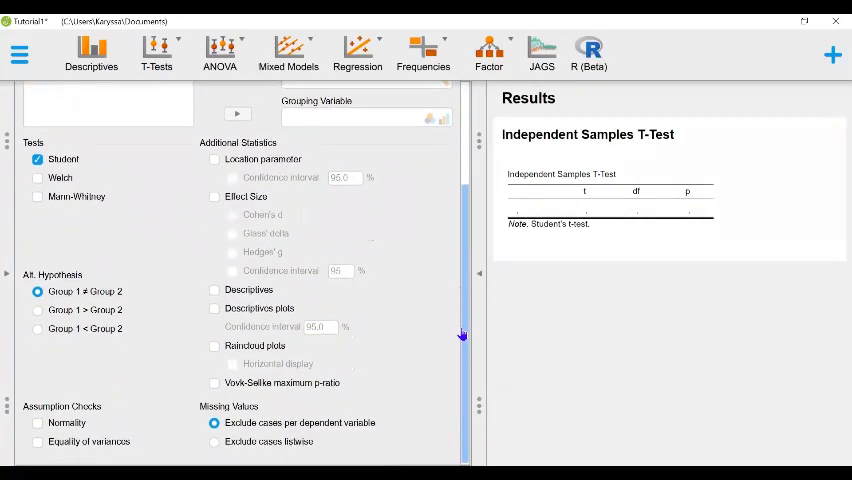
{"action": "mouse_move", "coordinate": [150, 294]}
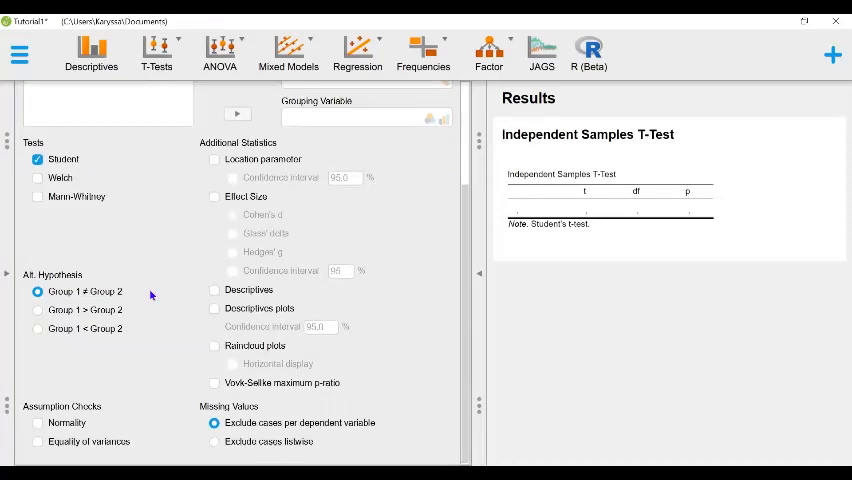
{"action": "mouse_move", "coordinate": [131, 327]}
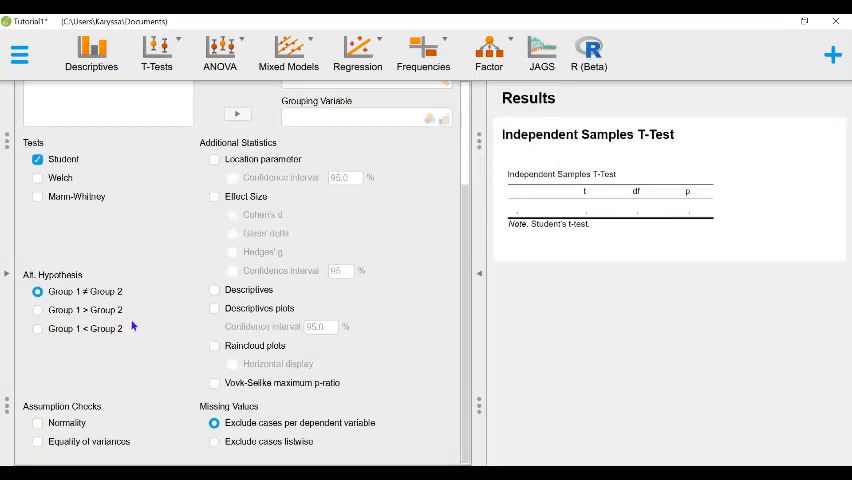
{"action": "mouse_move", "coordinate": [415, 230]}
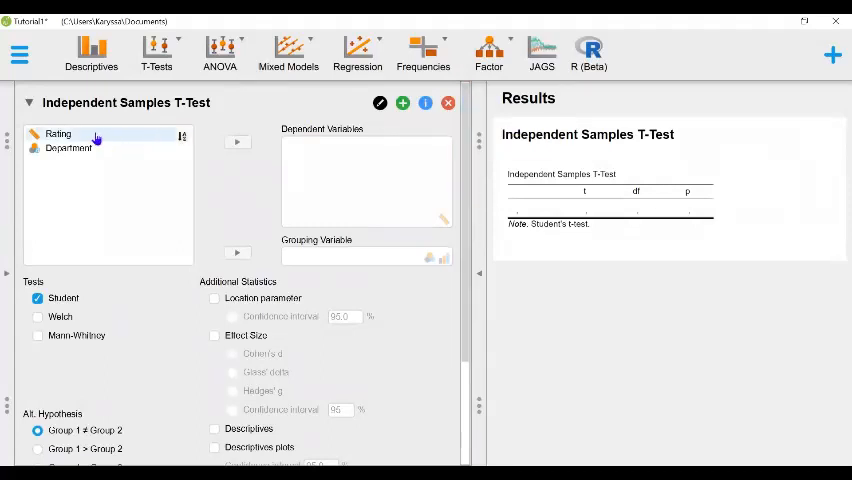
Assign Rating as the dependent variable, grouped by Department.
{"action": "left_click", "coordinate": [238, 141]}
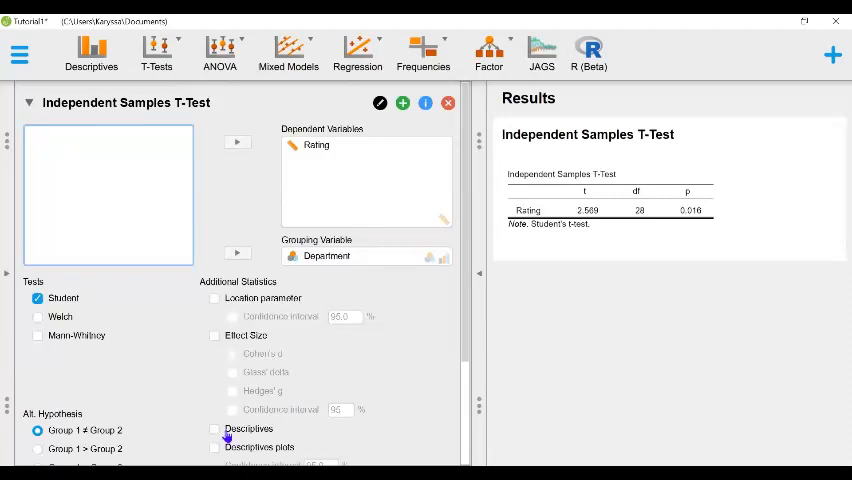
Turn on the Descriptives option for group statistics of Rating.
{"action": "left_click", "coordinate": [214, 429]}
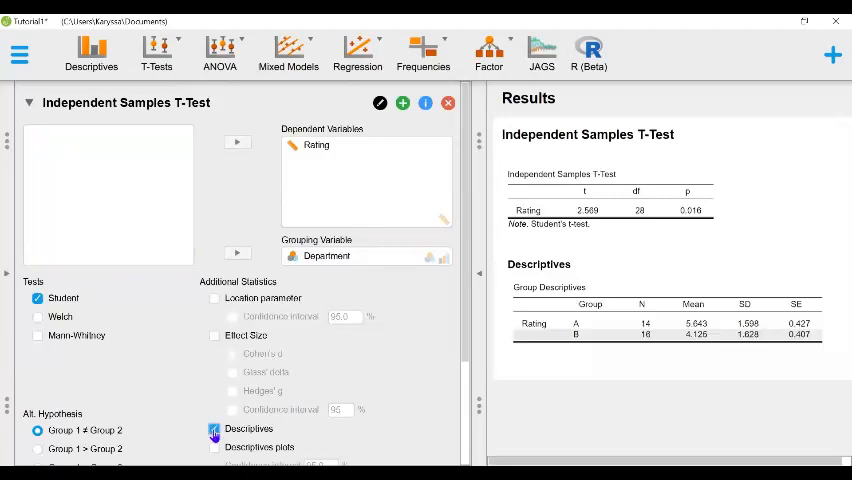
{"action": "left_click", "coordinate": [214, 429]}
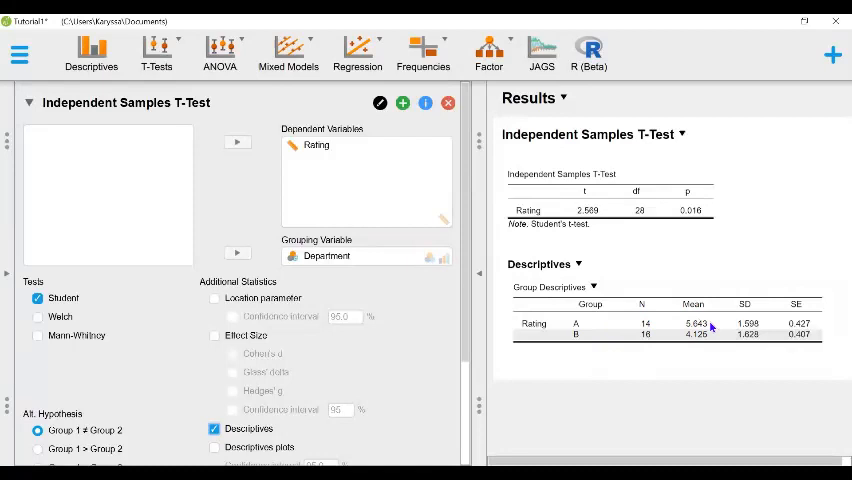
{"action": "mouse_move", "coordinate": [715, 335]}
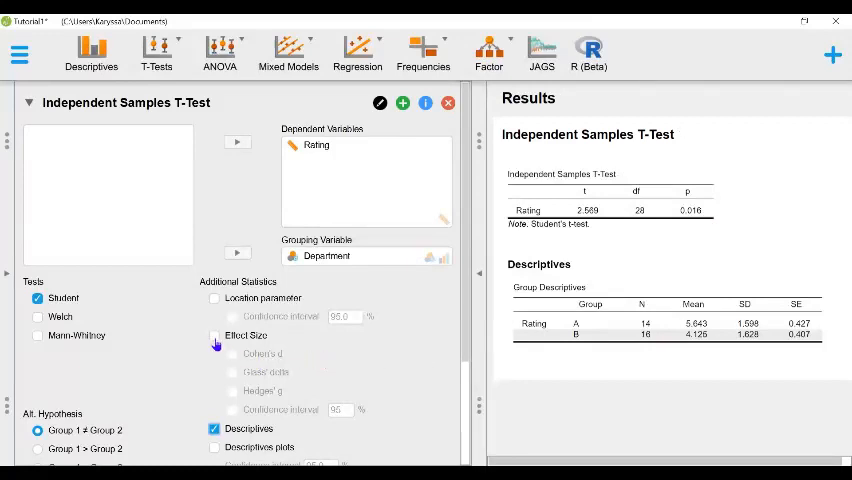
Add Cohen's d and the location parameter with its 95% confidence interval.
{"action": "left_click", "coordinate": [214, 335]}
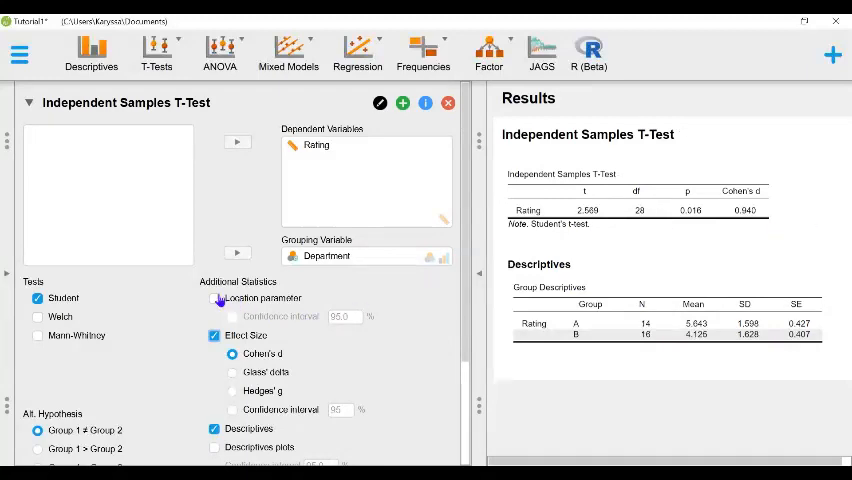
{"action": "left_click", "coordinate": [214, 298]}
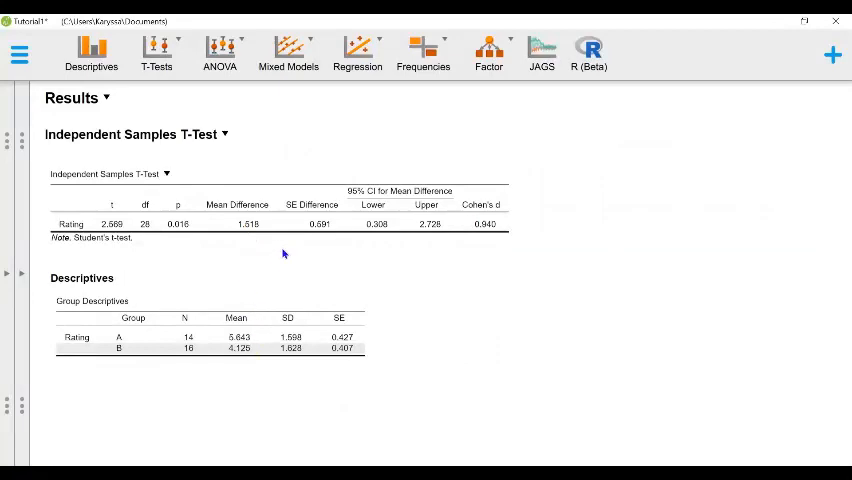
{"action": "mouse_move", "coordinate": [409, 248]}
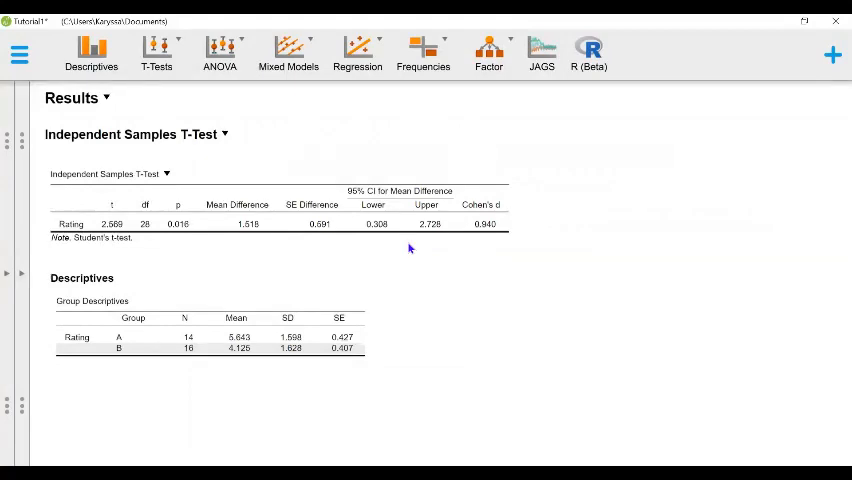
{"action": "mouse_move", "coordinate": [615, 237]}
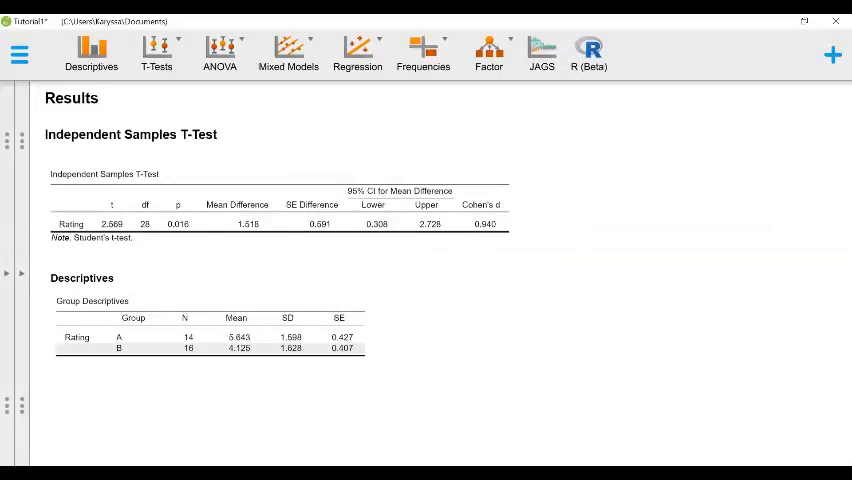
{"action": "mouse_move", "coordinate": [542, 121]}
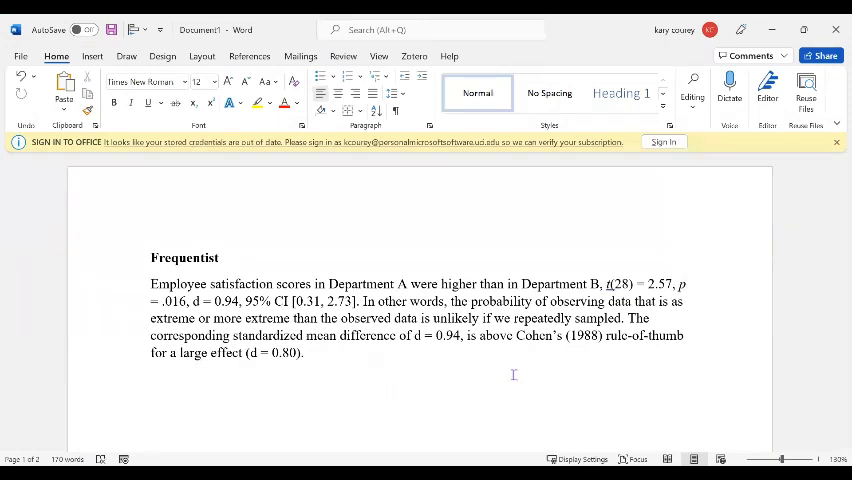
Review the frequentist paragraph reporting t(28) = 2.57, p = .016 in Word.
{"action": "left_click", "coordinate": [151, 379]}
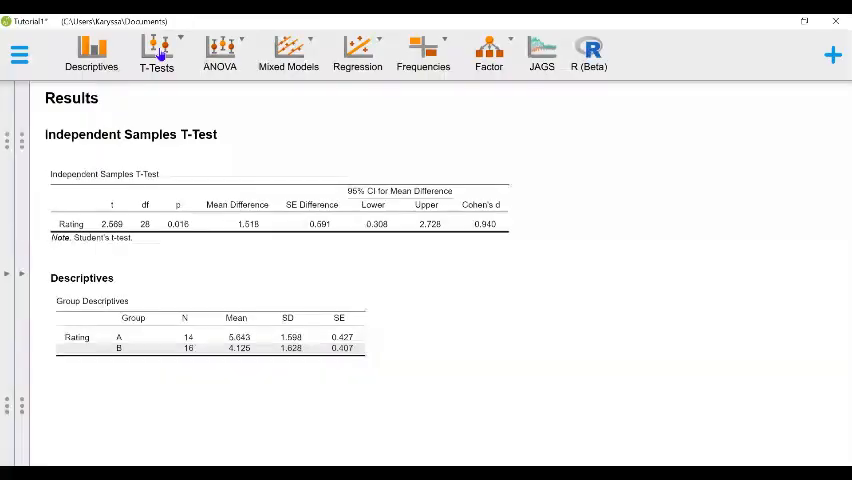
Add a Bayesian Independent Samples T-Test and browse its options panel.
{"action": "left_click", "coordinate": [156, 52]}
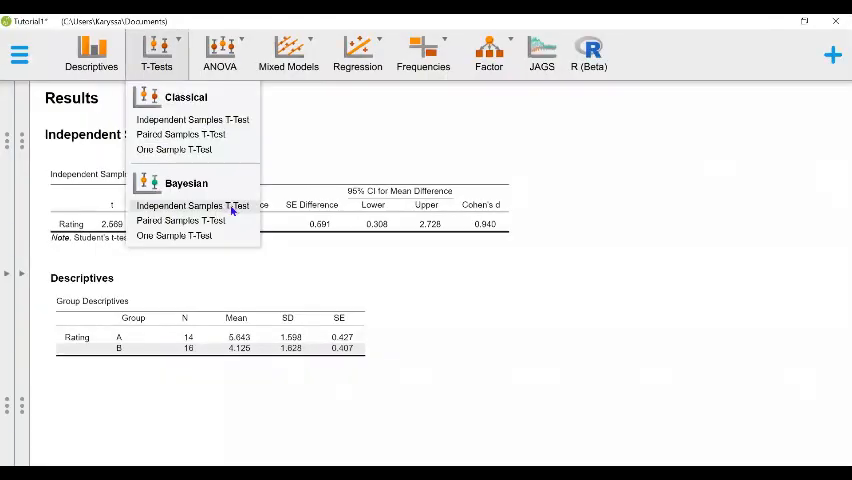
{"action": "left_click", "coordinate": [190, 205]}
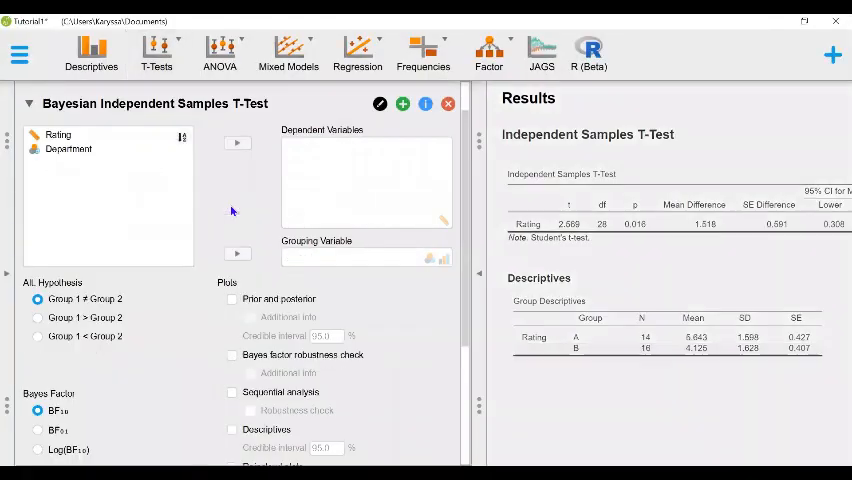
{"action": "scroll", "scroll_direction": "down", "scroll_amount": 3}
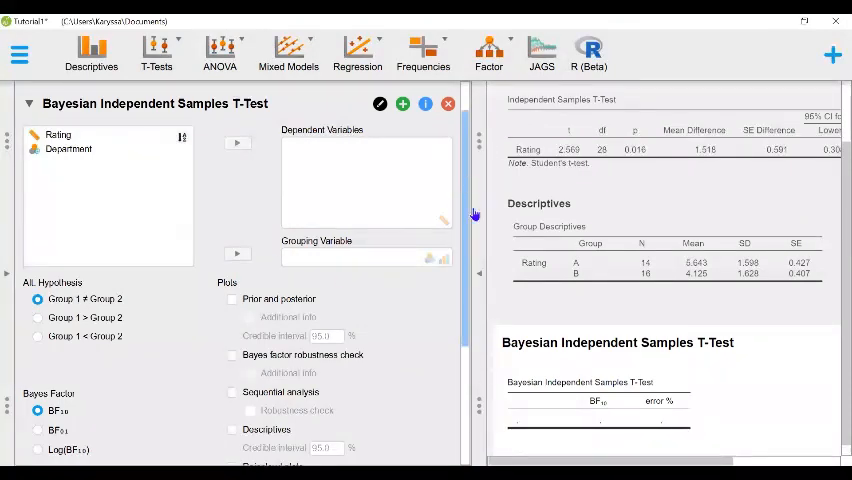
{"action": "scroll", "scroll_direction": "down", "scroll_amount": 3}
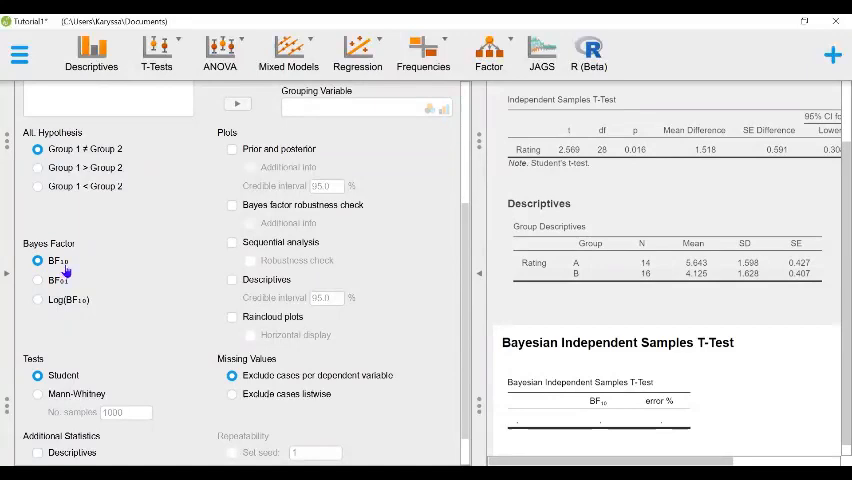
{"action": "scroll", "scroll_direction": "down", "scroll_amount": 3}
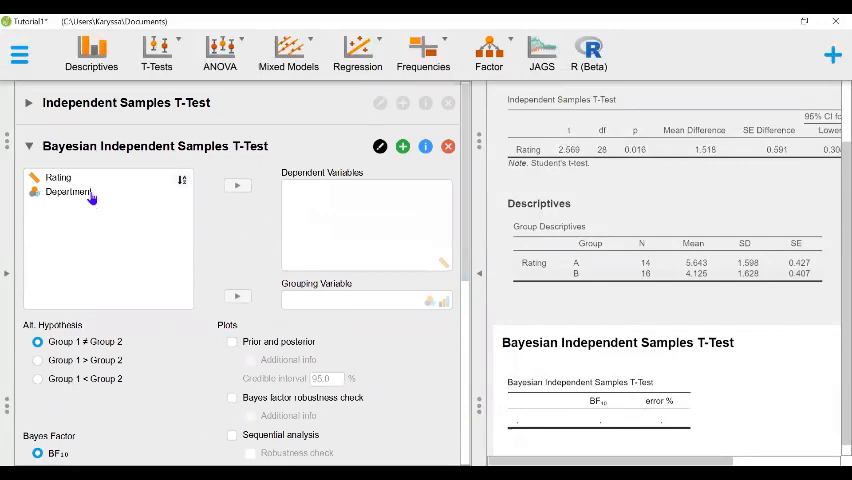
Assign Department as the grouping variable for the Bayesian test of Rating.
{"action": "left_click", "coordinate": [238, 185]}
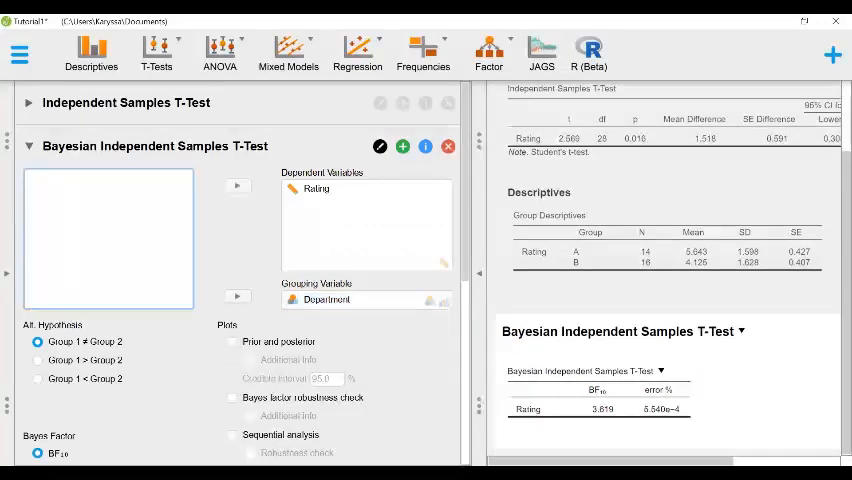
{"action": "left_click", "coordinate": [232, 397]}
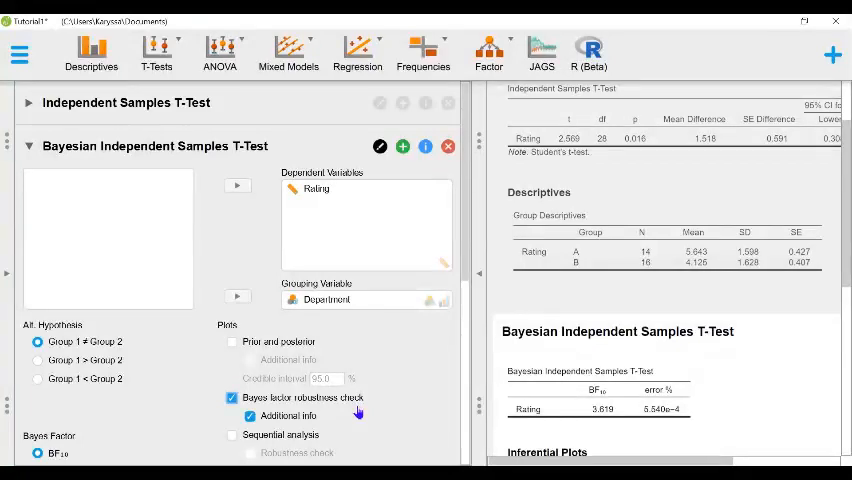
Scroll to the Bayes factor robustness plot showing max BF10 3.62.
{"action": "scroll", "scroll_direction": "down", "scroll_amount": 3}
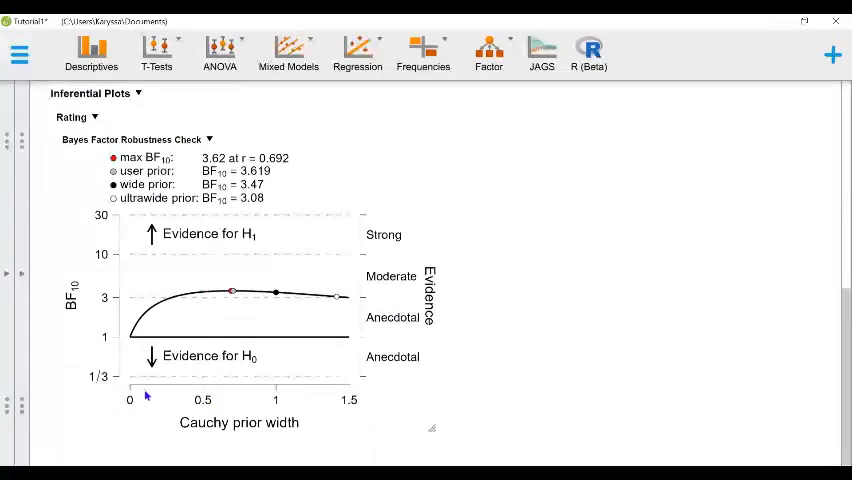
{"action": "mouse_move", "coordinate": [266, 394]}
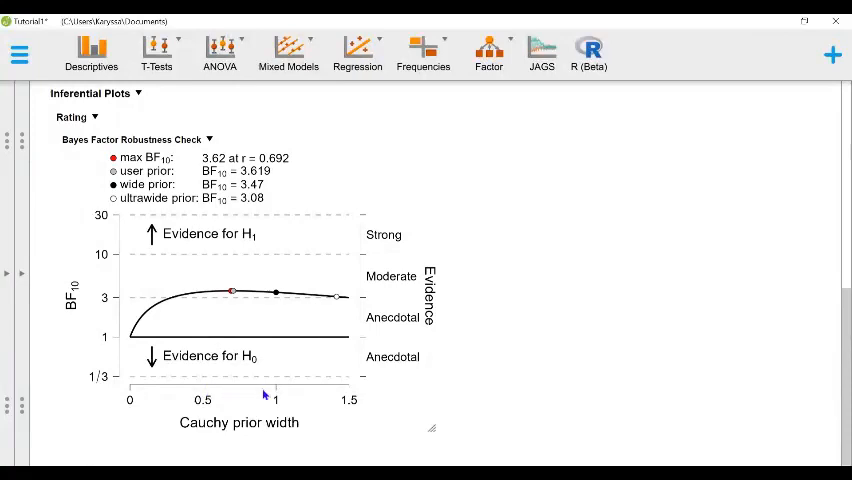
{"action": "mouse_move", "coordinate": [240, 384]}
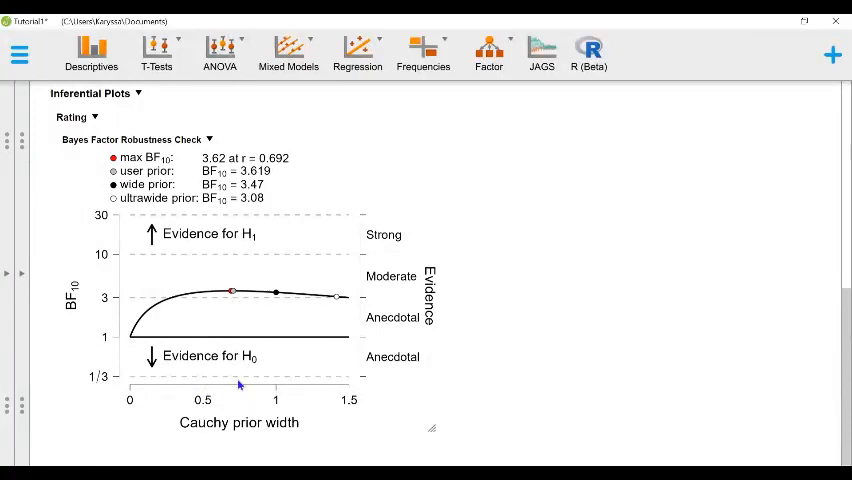
{"action": "mouse_move", "coordinate": [345, 383]}
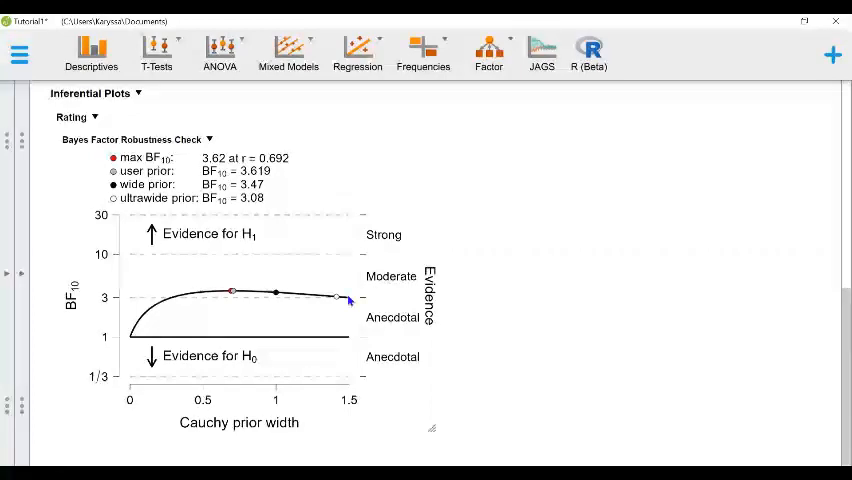
{"action": "mouse_move", "coordinate": [365, 340]}
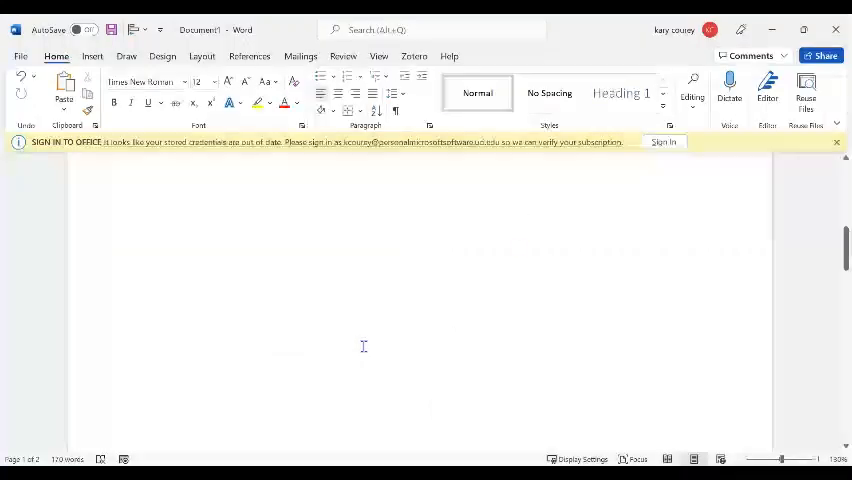
Scroll Word to the Bayesian paragraph reporting BF10 = 3.619.
{"action": "scroll", "scroll_direction": "down", "scroll_amount": 3}
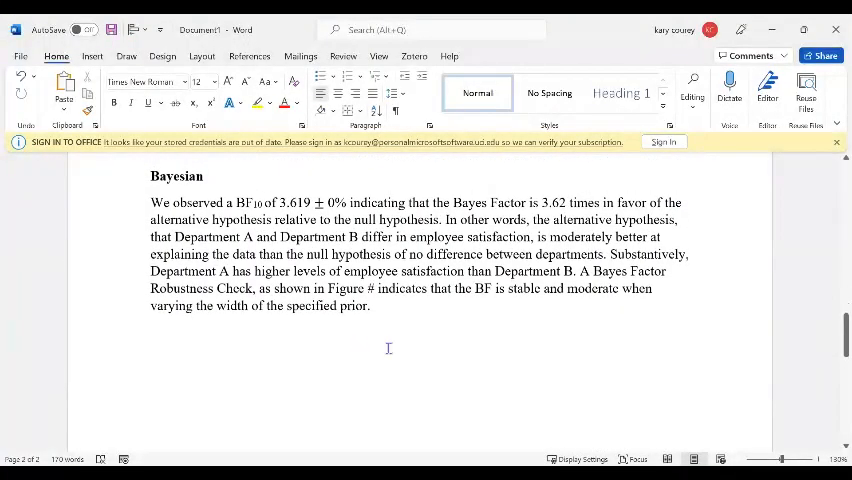